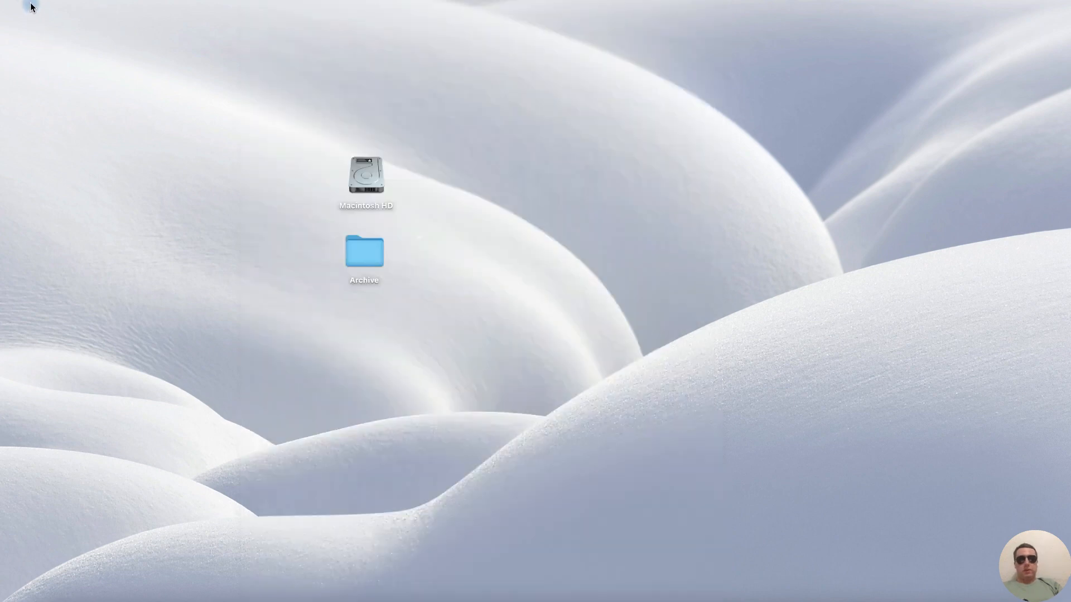
- Launch System Settings from the Apple menu on the Finder desktop
{"action": "left_click", "coordinate": [26, 5]}
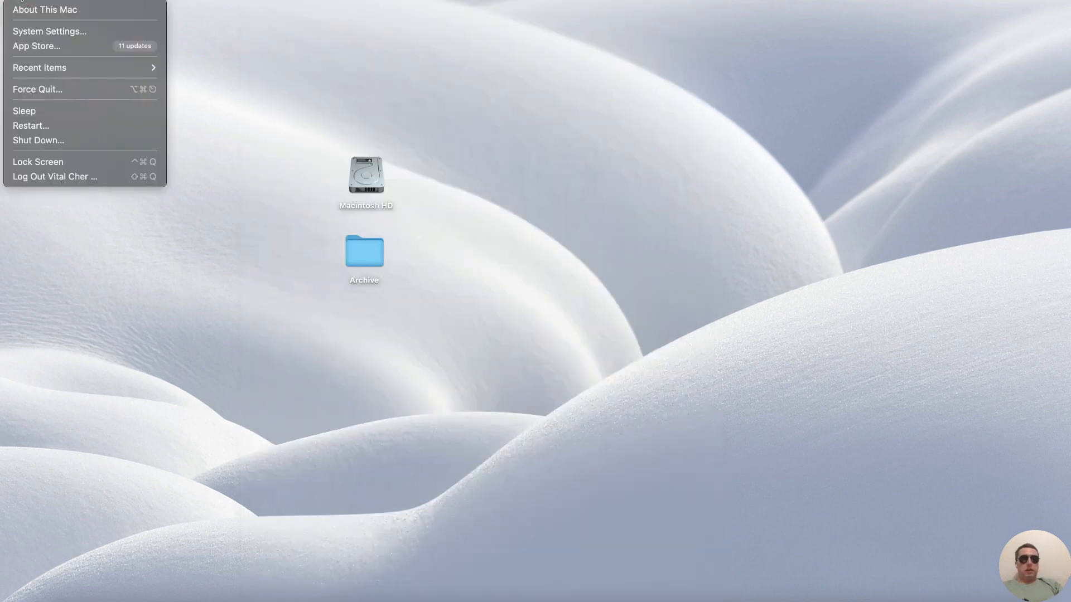
{"action": "mouse_move", "coordinate": [67, 34]}
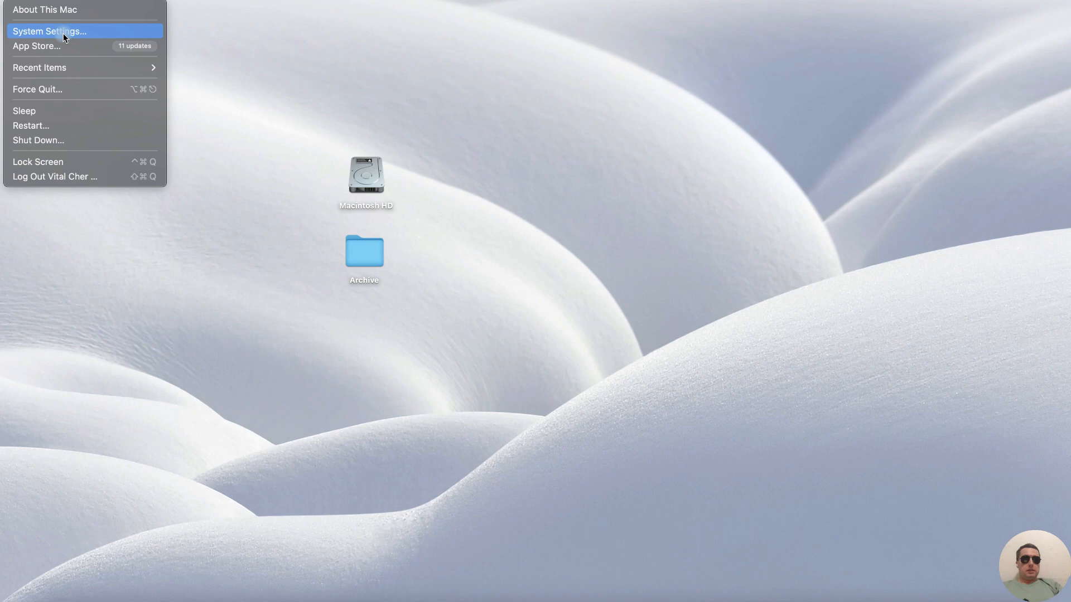
{"action": "left_click", "coordinate": [56, 31]}
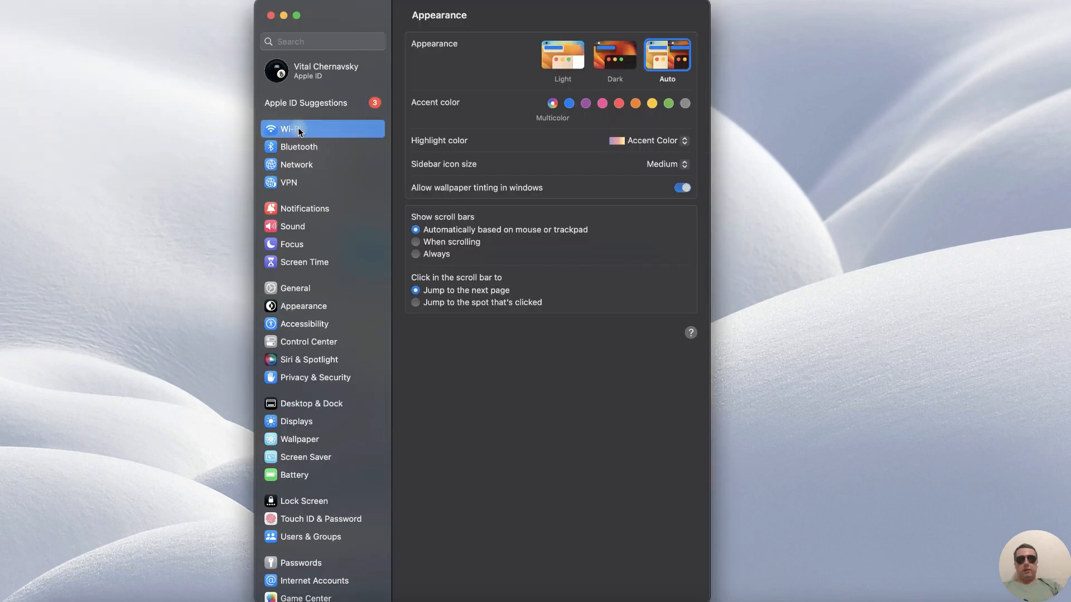
- In Wi-Fi, open Keenetic-3765's details, forget the network and confirm Remove
{"action": "left_click", "coordinate": [287, 129]}
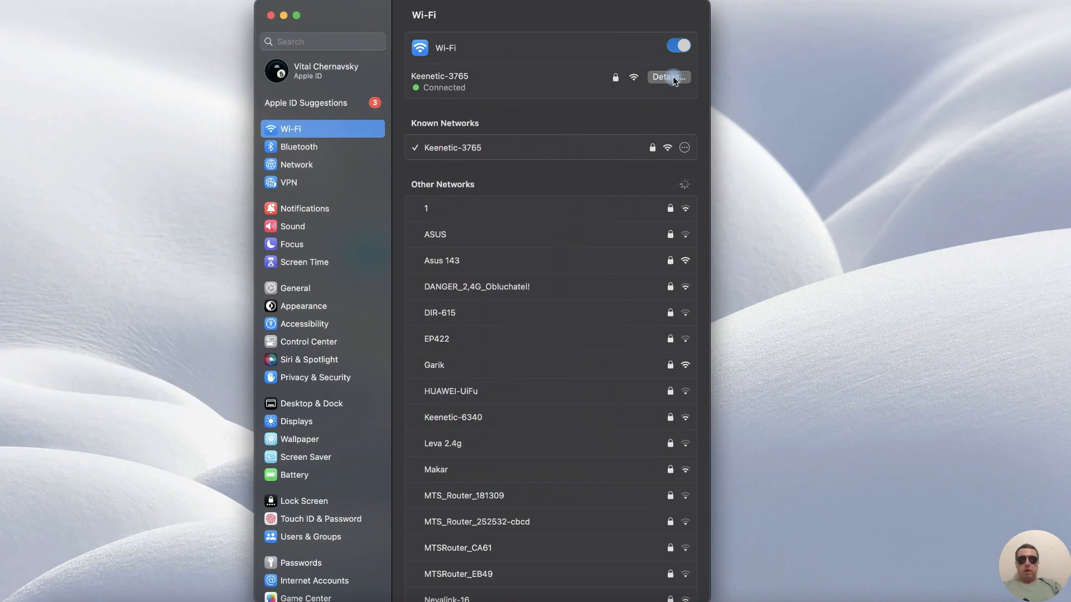
{"action": "left_click", "coordinate": [668, 77]}
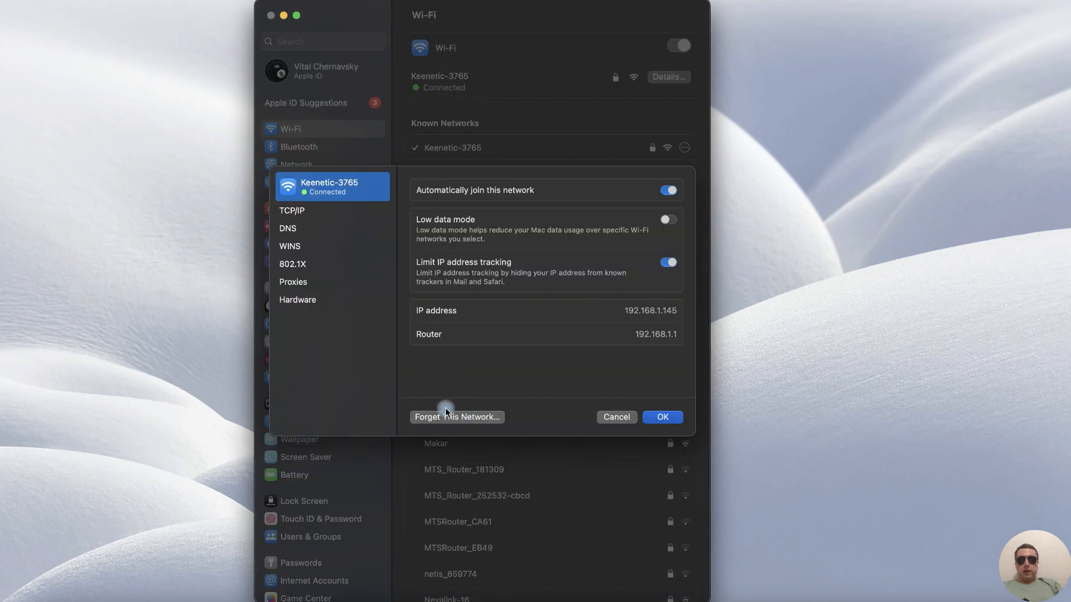
{"action": "left_click", "coordinate": [457, 417]}
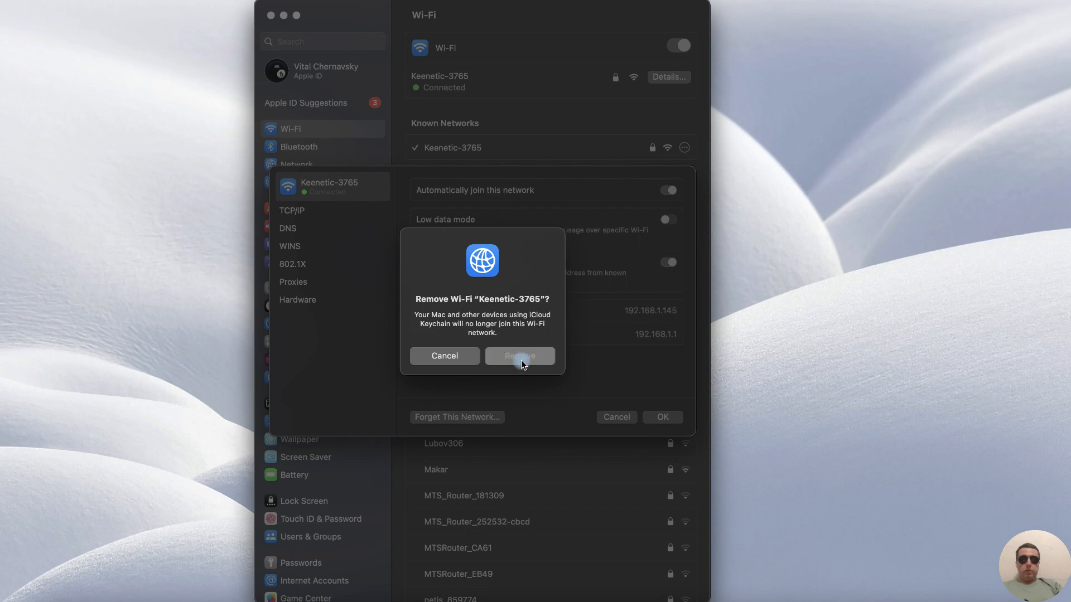
{"action": "left_click", "coordinate": [519, 356]}
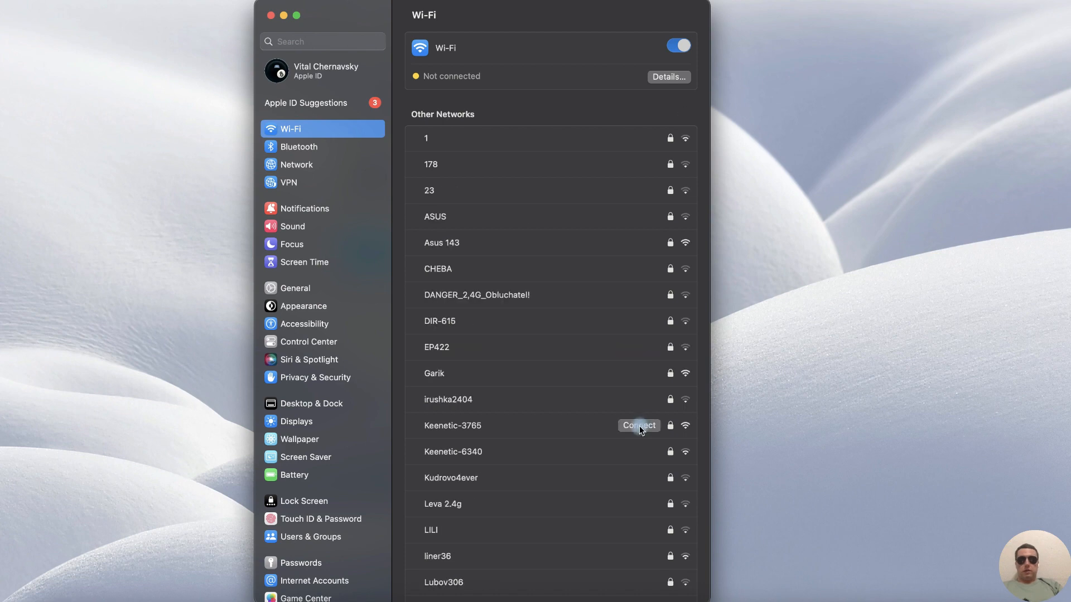
- Connect to Keenetic-3765 from Other Networks, entering its password and confirming
{"action": "left_click", "coordinate": [638, 426]}
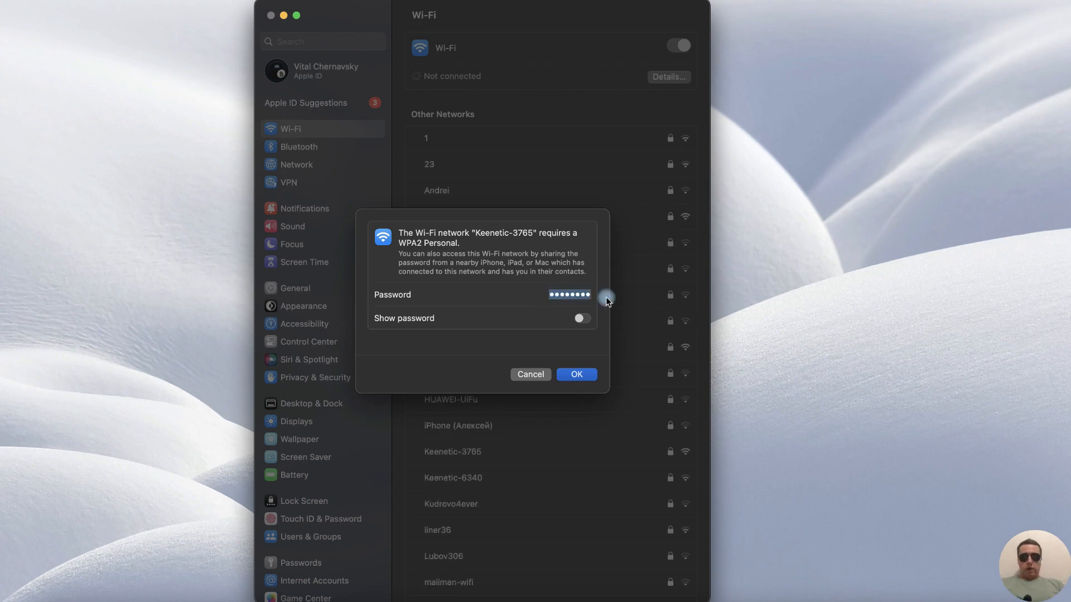
{"action": "left_click", "coordinate": [576, 375]}
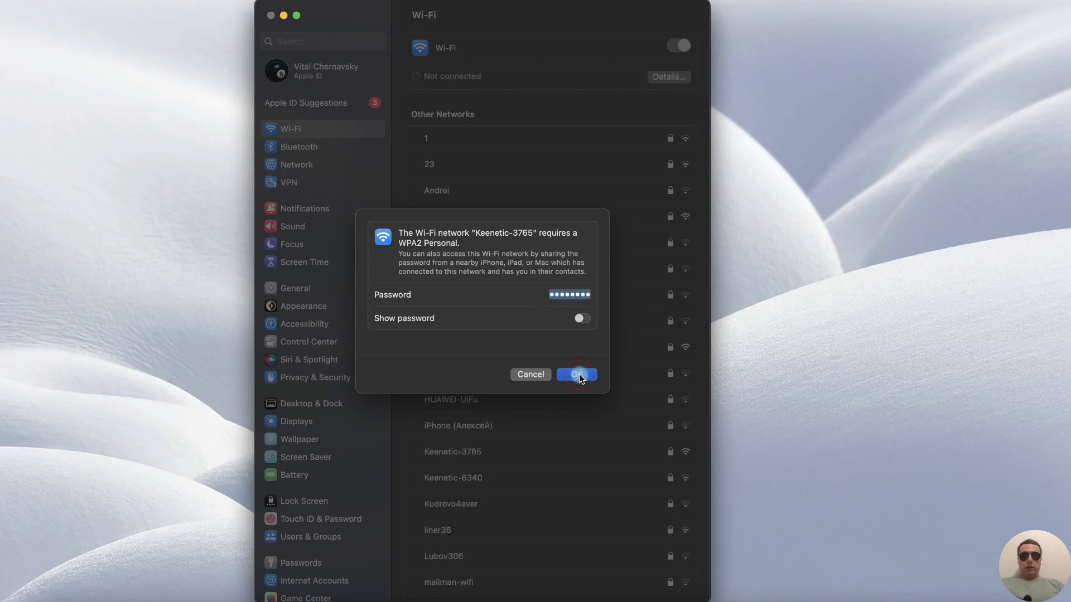
{"action": "left_click", "coordinate": [577, 374]}
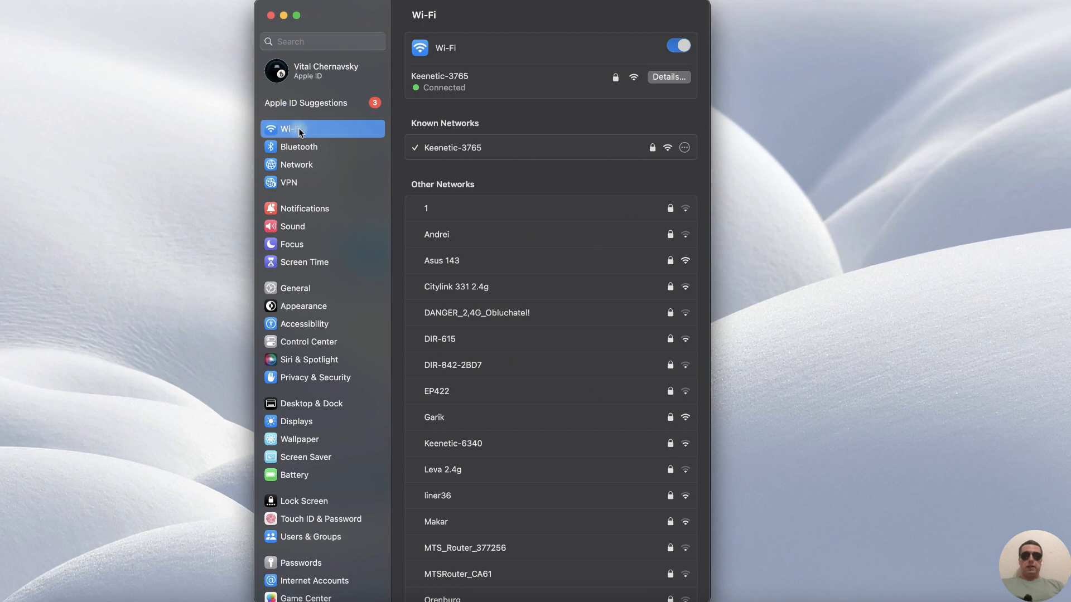
- In Advanced Wi-Fi settings, remove Keenetic-3765 from the known networks list and confirm
{"action": "scroll", "scroll_direction": "down", "scroll_amount": 3}
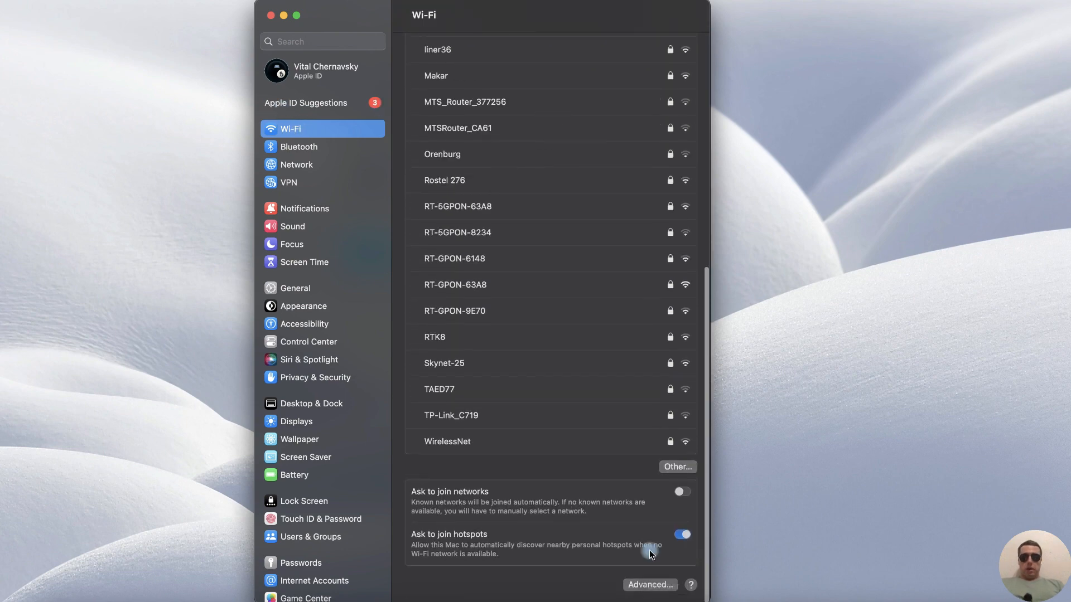
{"action": "mouse_move", "coordinate": [662, 580]}
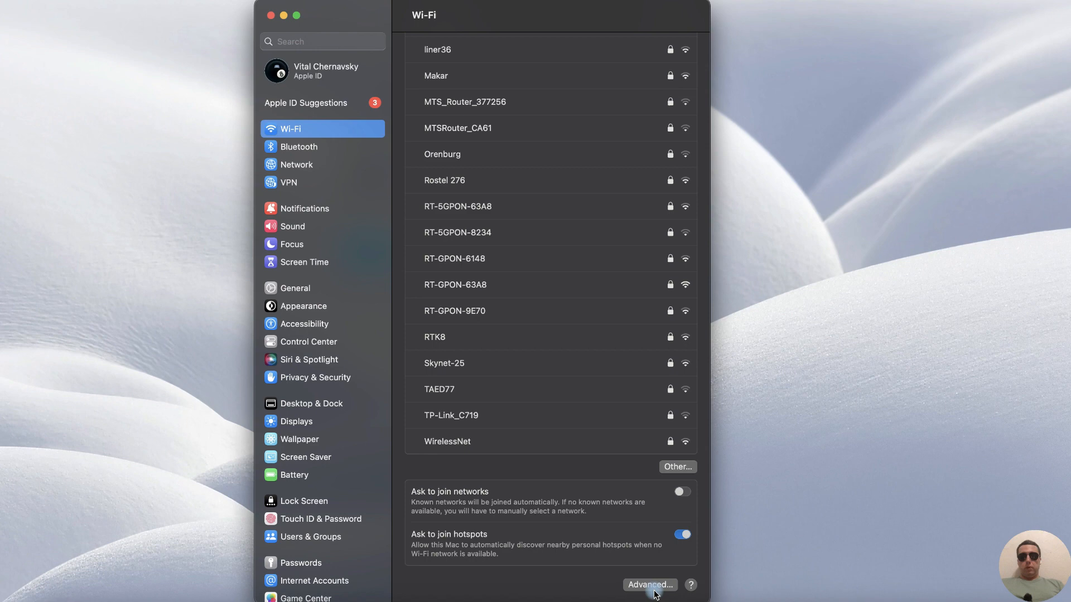
{"action": "left_click", "coordinate": [651, 585]}
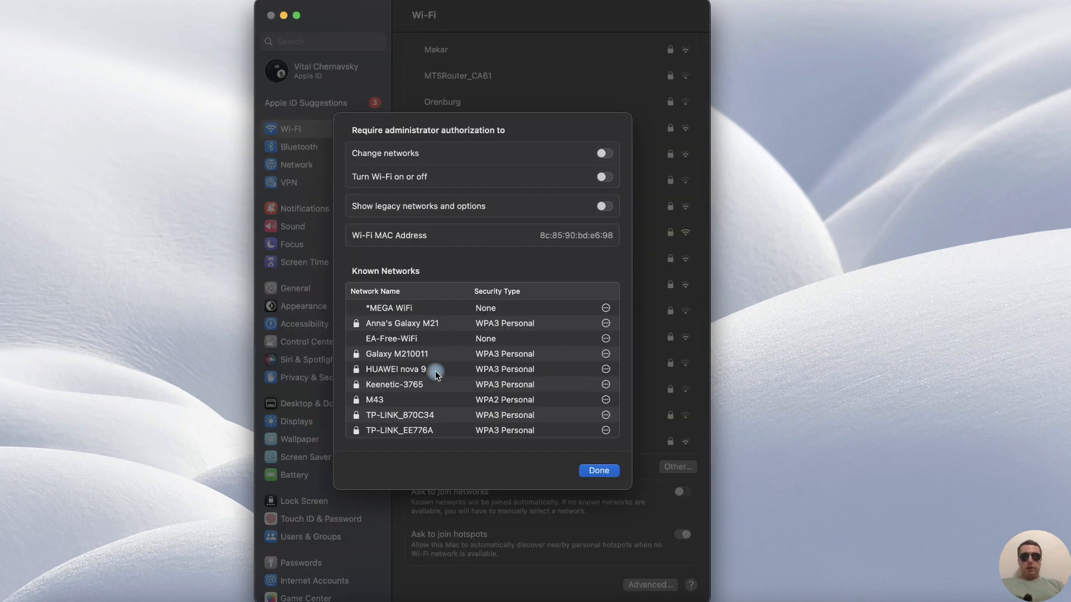
{"action": "mouse_move", "coordinate": [438, 346]}
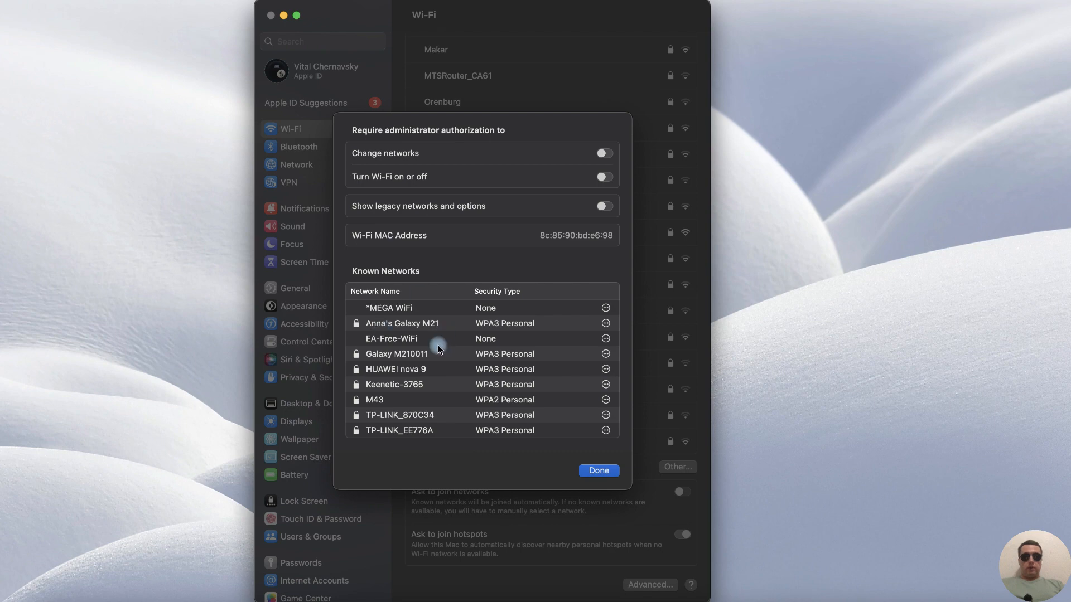
{"action": "mouse_move", "coordinate": [606, 385]}
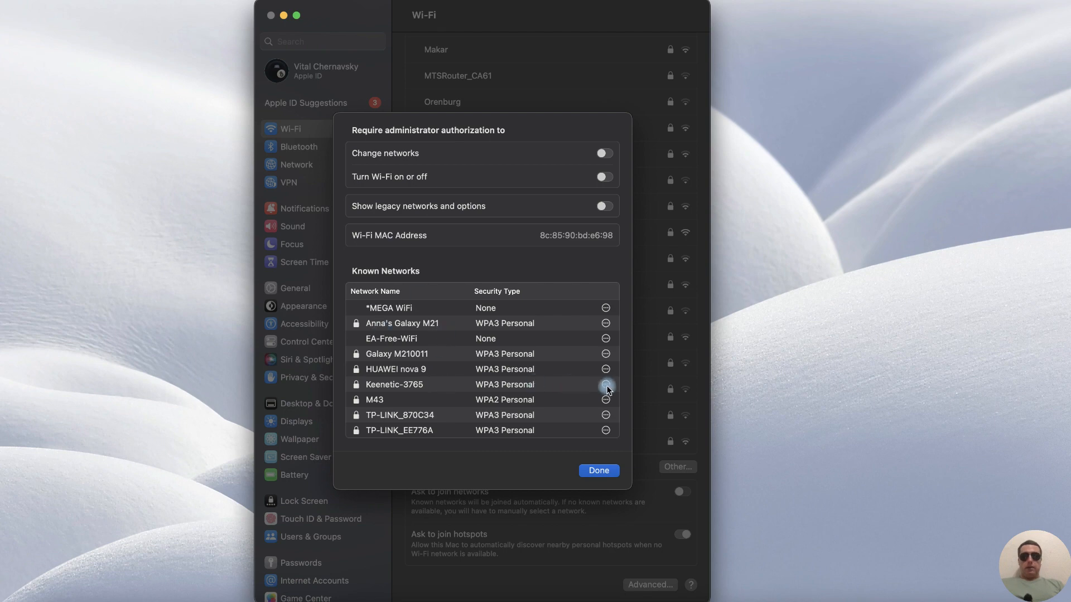
{"action": "left_click", "coordinate": [605, 385]}
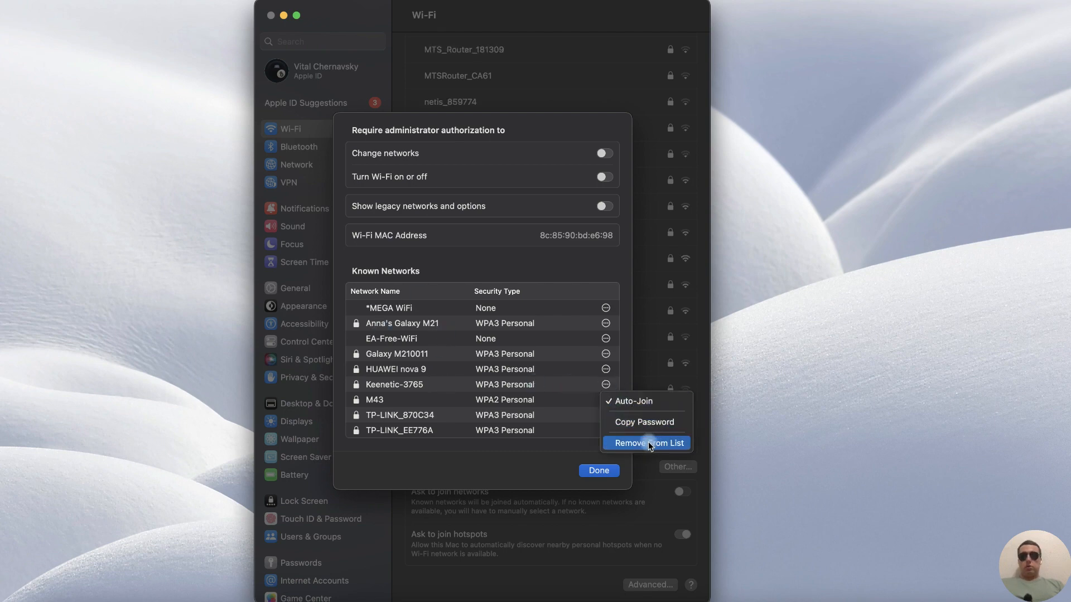
{"action": "left_click", "coordinate": [647, 443]}
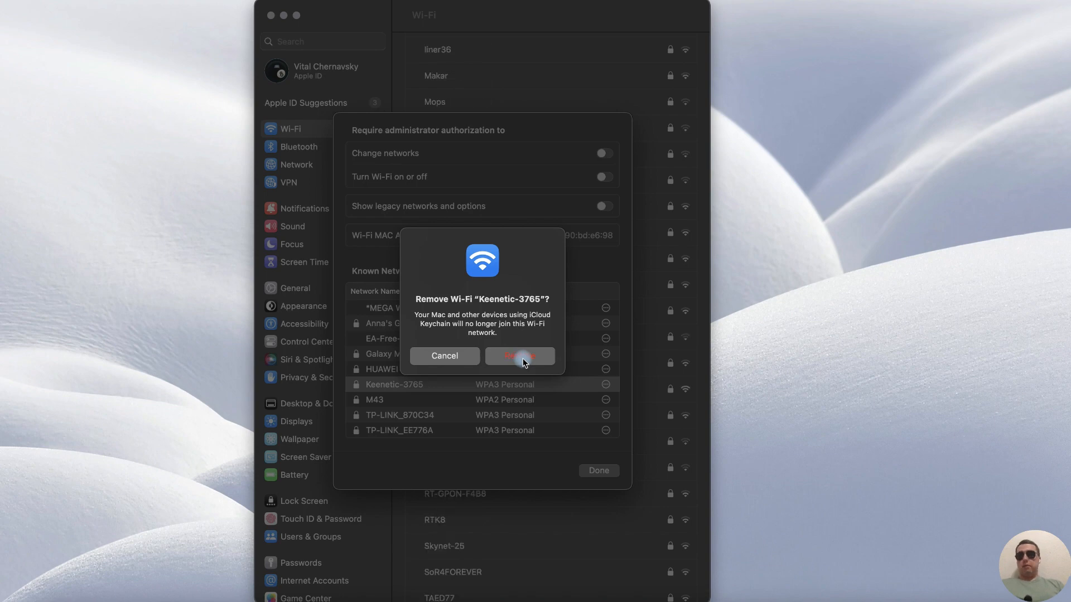
{"action": "left_click", "coordinate": [519, 356]}
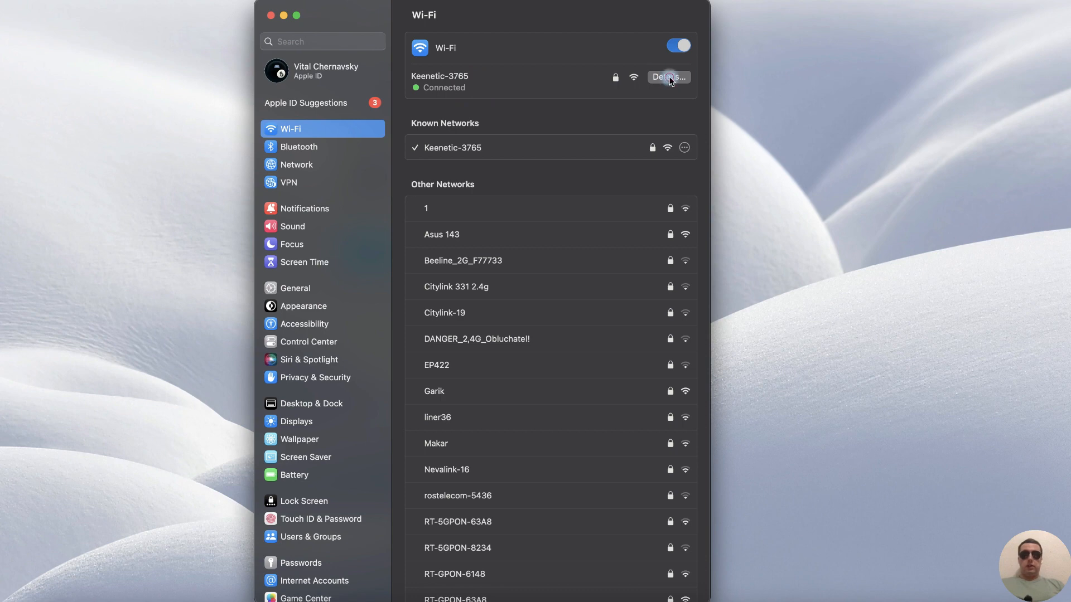
- In Keenetic-3765's details, replace the DNS server 192.168.1.1 with 8.8.8.8
{"action": "left_click", "coordinate": [669, 77]}
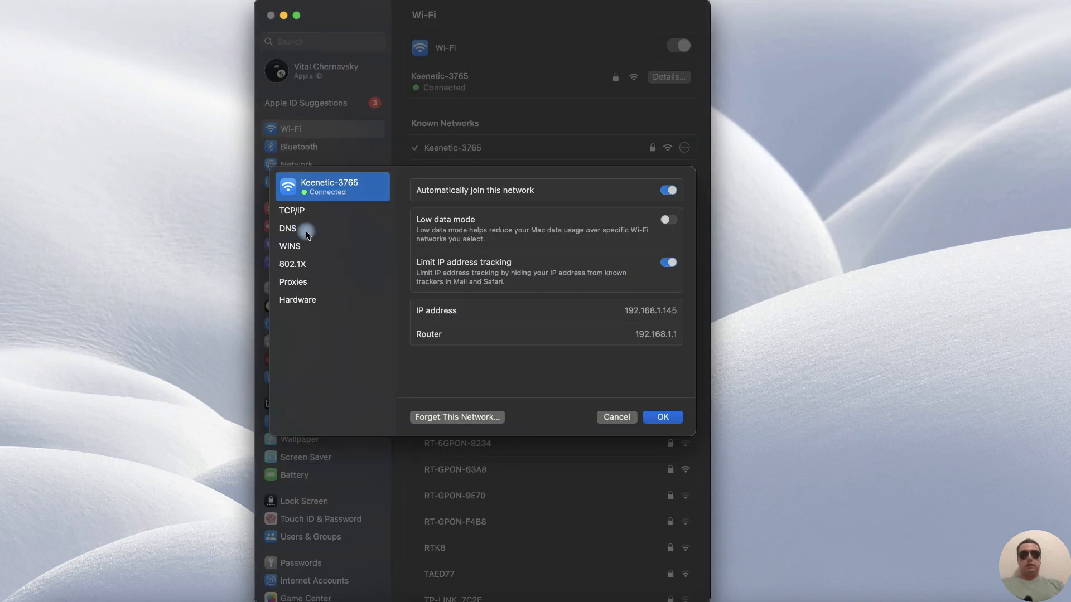
{"action": "left_click", "coordinate": [287, 228]}
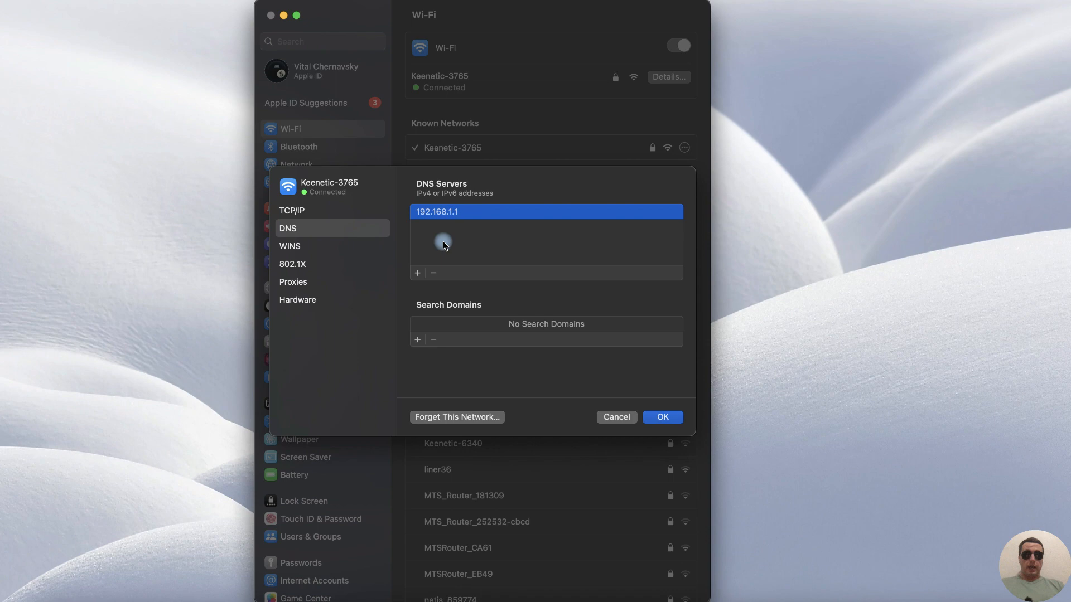
{"action": "type", "text": "0.0.0.0"}
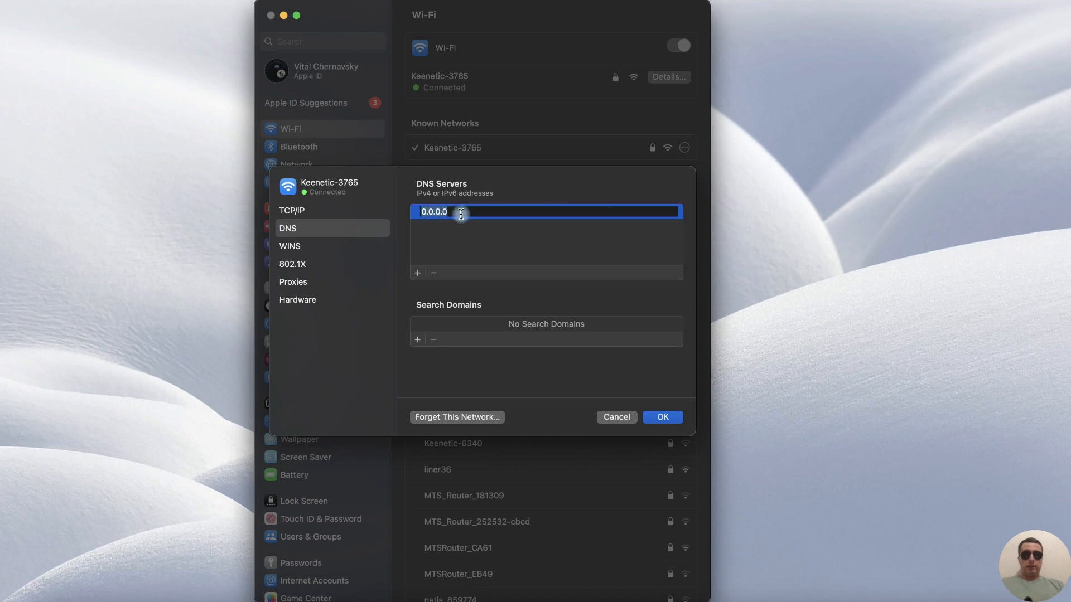
{"action": "type", "text": "8.8"}
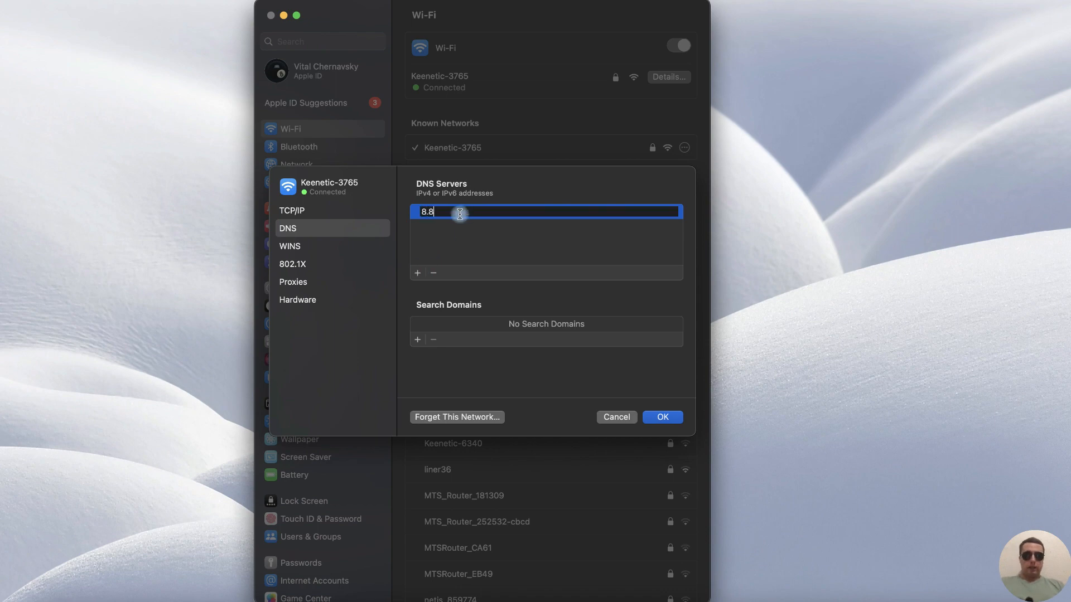
{"action": "type", "text": ".8.8"}
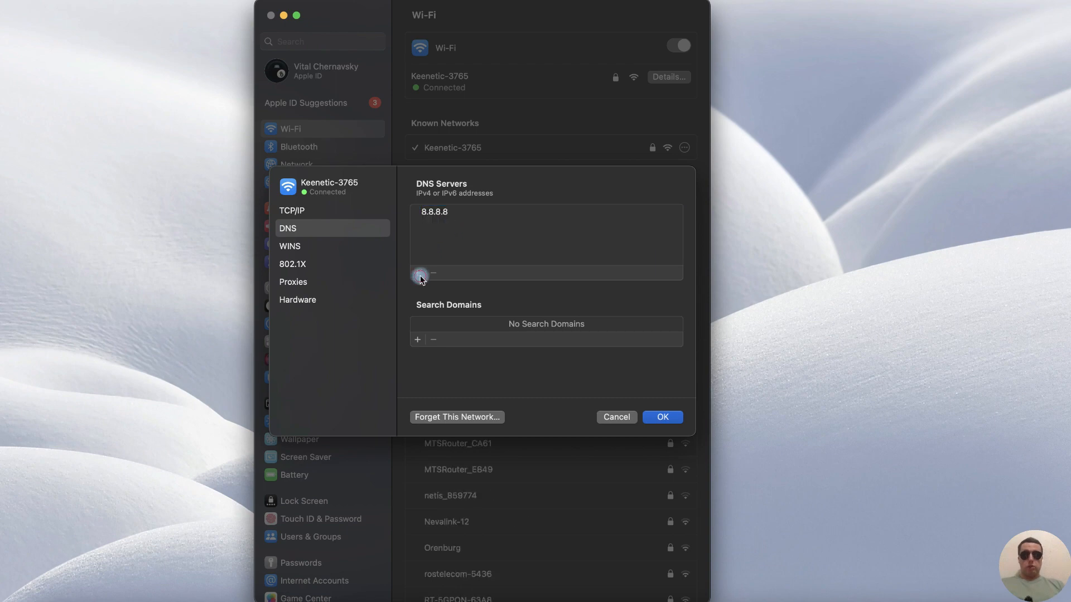
- Add 8.8.4.4 as a second DNS server below 8.8.8.8 and save with OK
{"action": "left_click", "coordinate": [419, 274]}
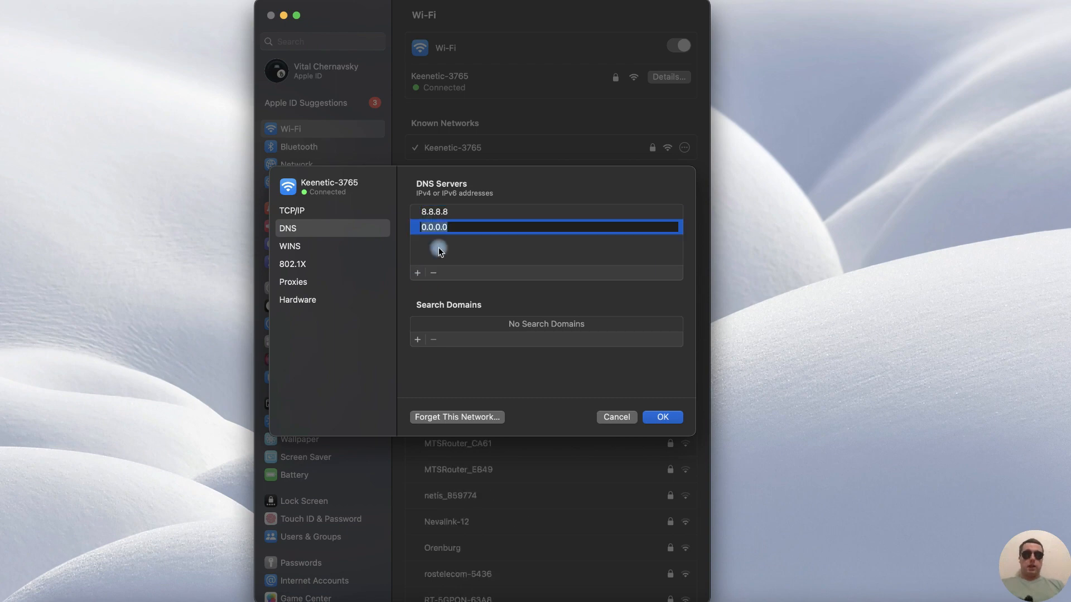
{"action": "type", "text": "8"}
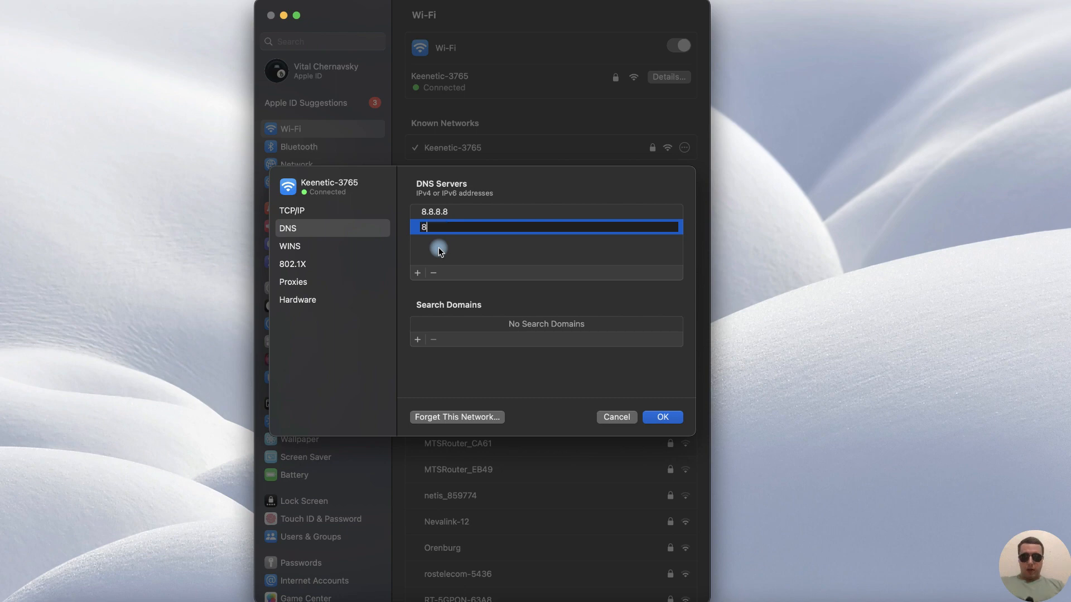
{"action": "type", "text": ".8.4.4"}
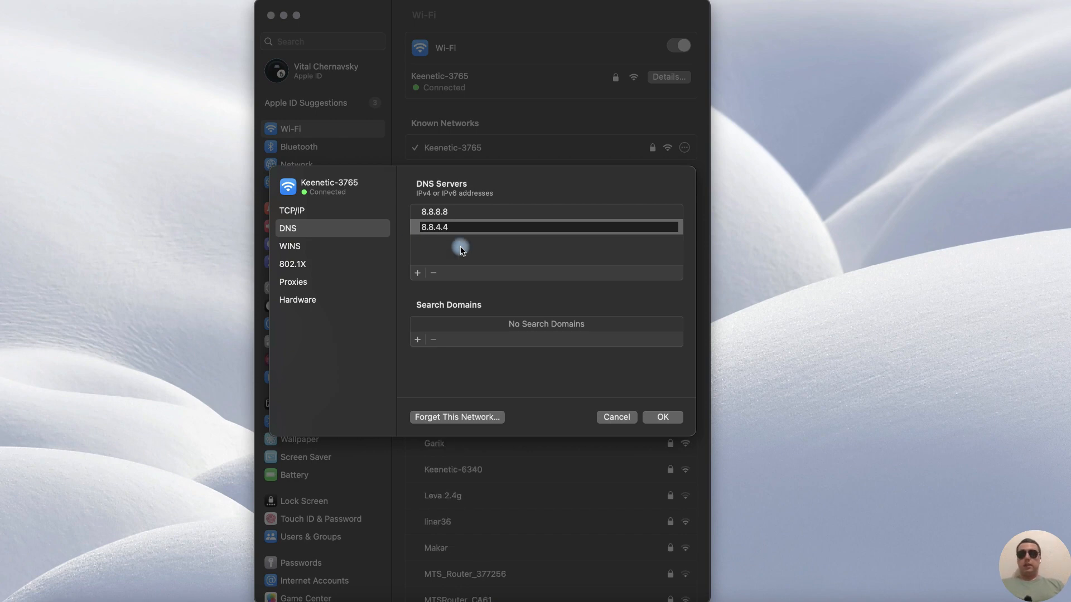
{"action": "left_click", "coordinate": [470, 227]}
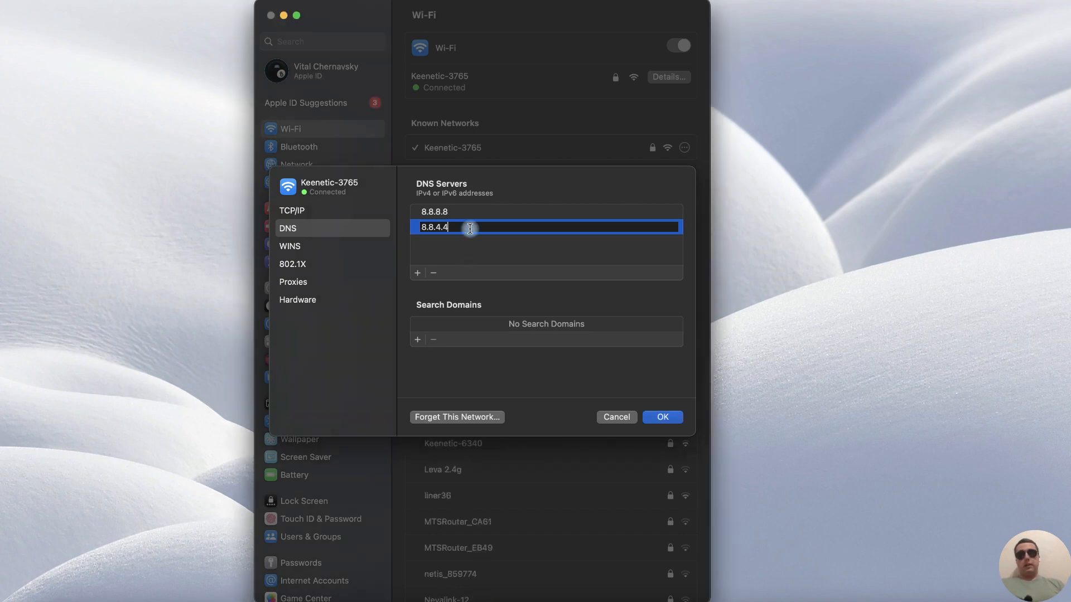
{"action": "left_click", "coordinate": [662, 417]}
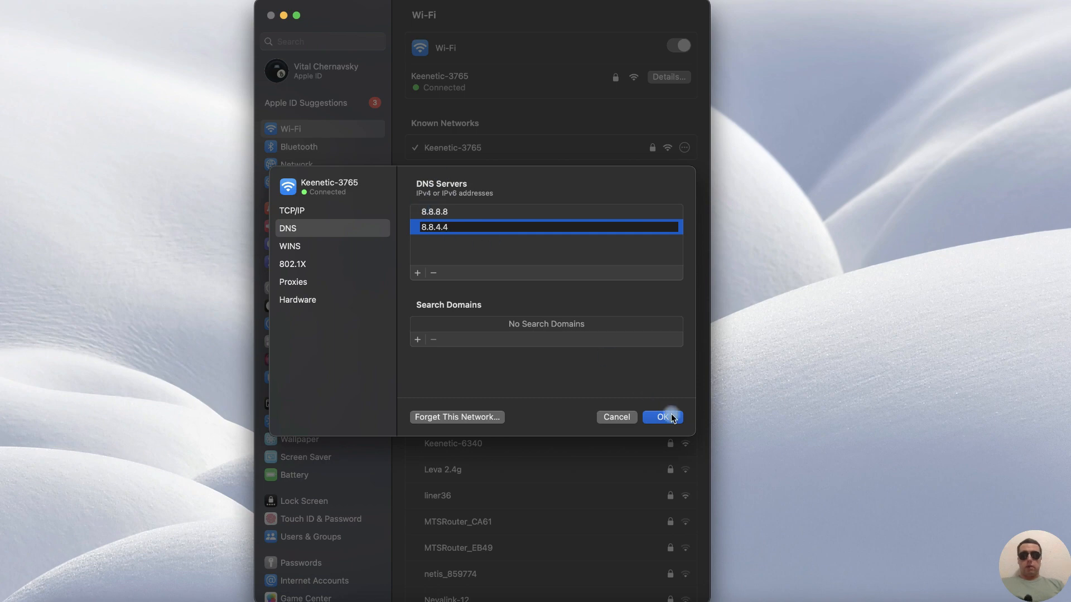
{"action": "left_click", "coordinate": [663, 417]}
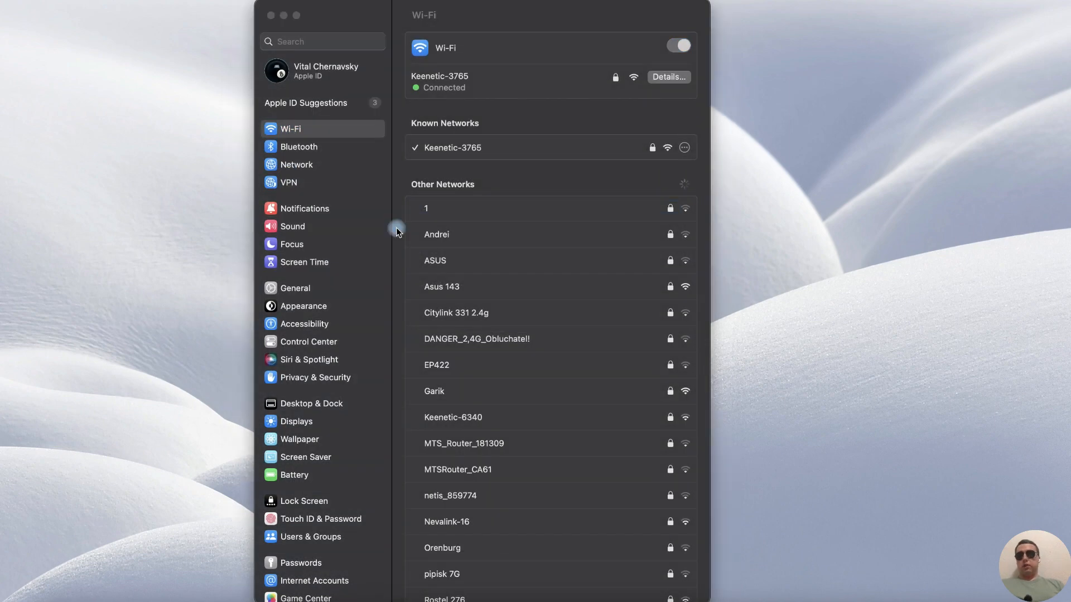